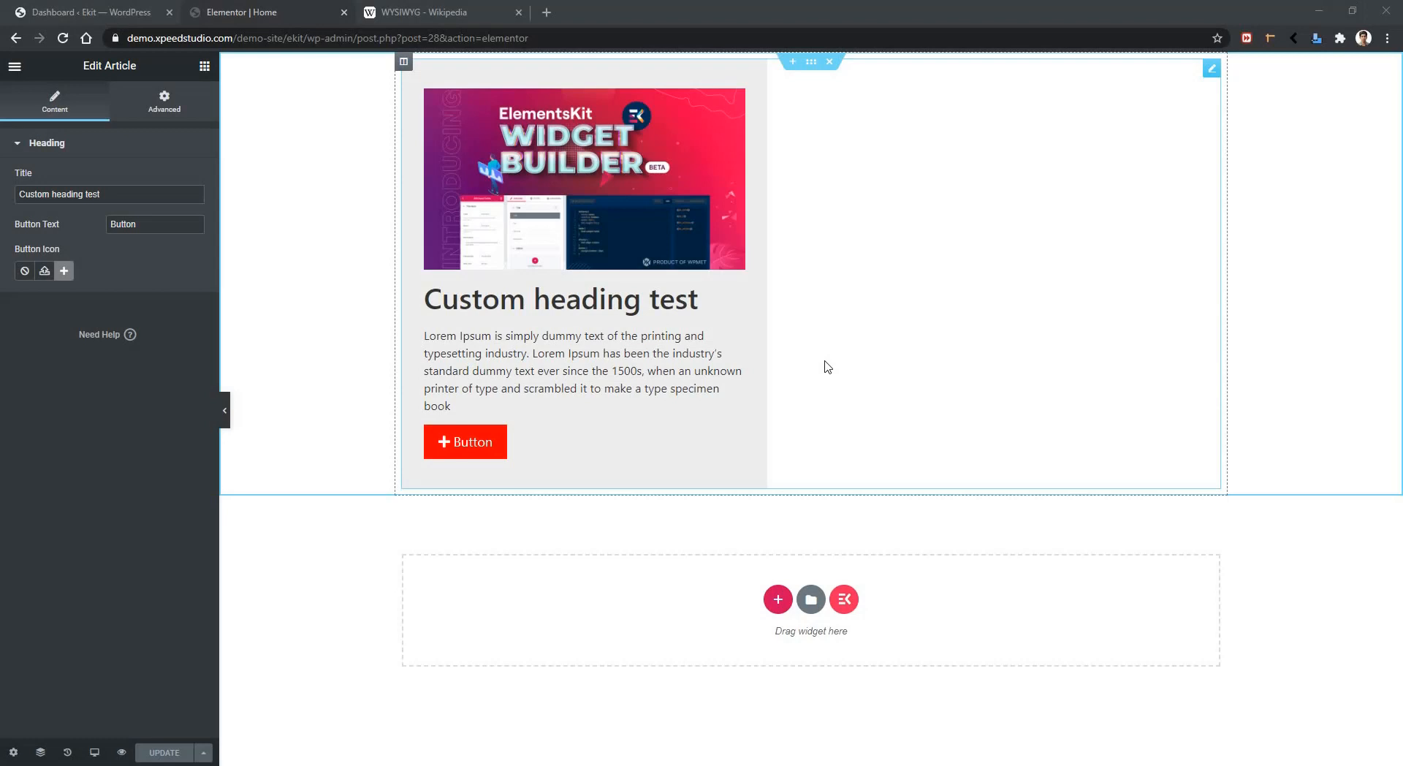
{"action": "mouse_move", "coordinate": [787, 370]}
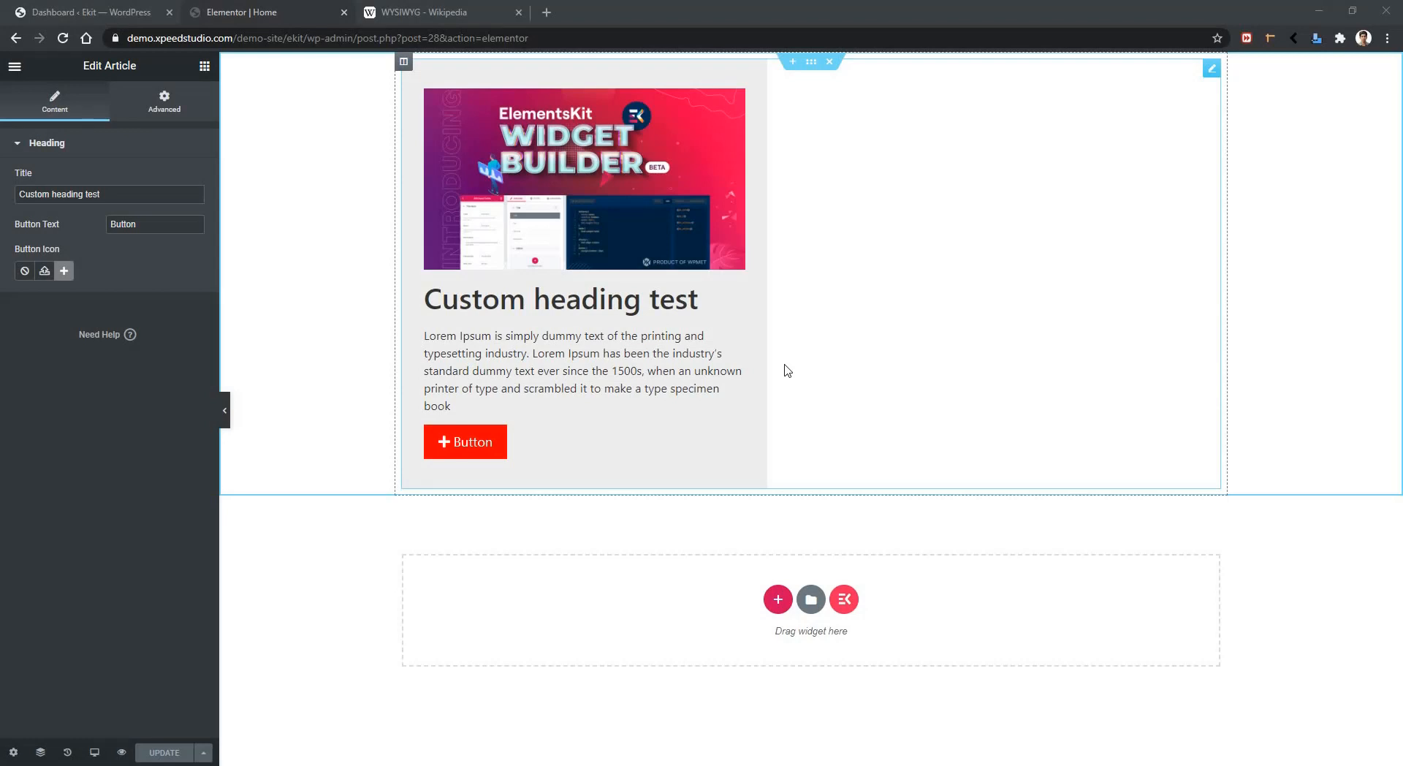
{"action": "mouse_move", "coordinate": [455, 410]}
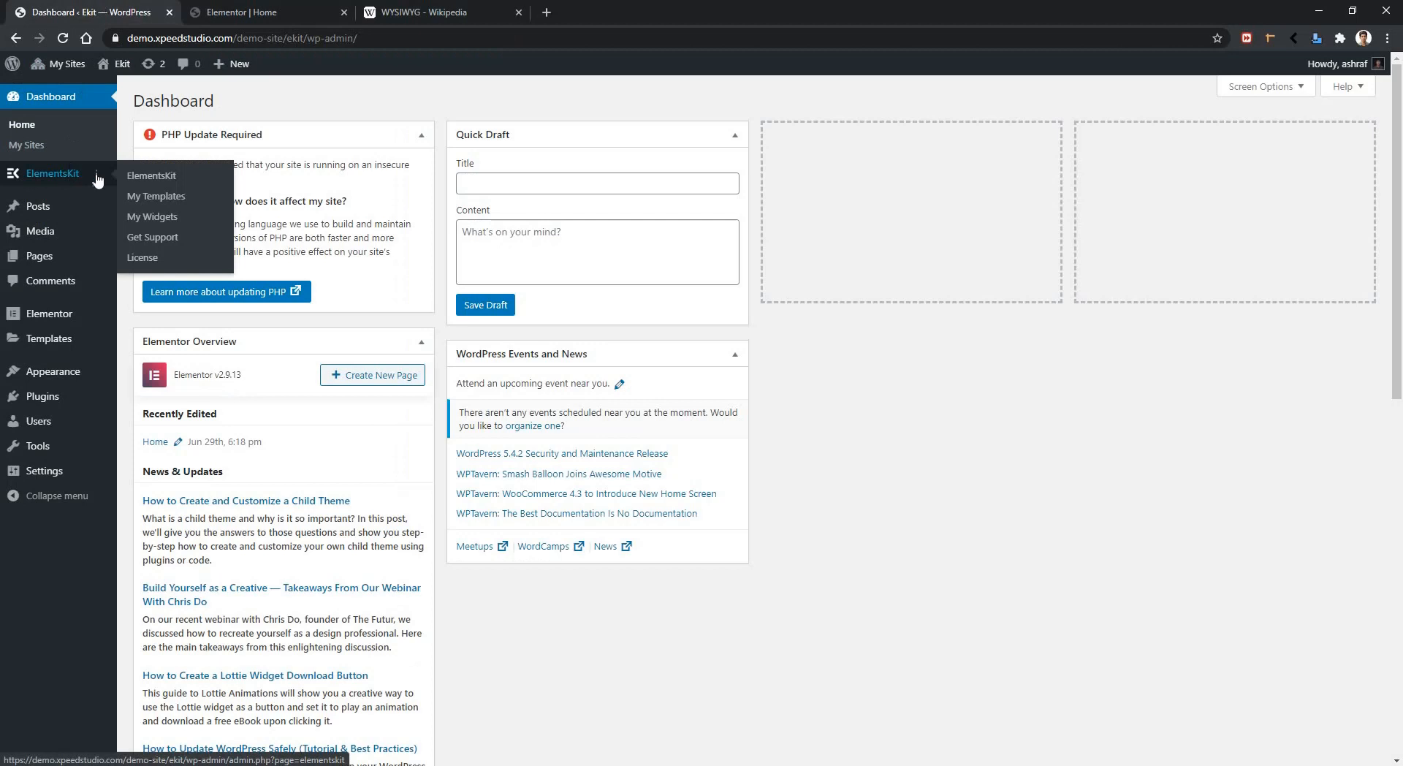
Open the Article widget from My Widgets and highlight its static paragraph in the template
{"action": "left_click", "coordinate": [152, 217]}
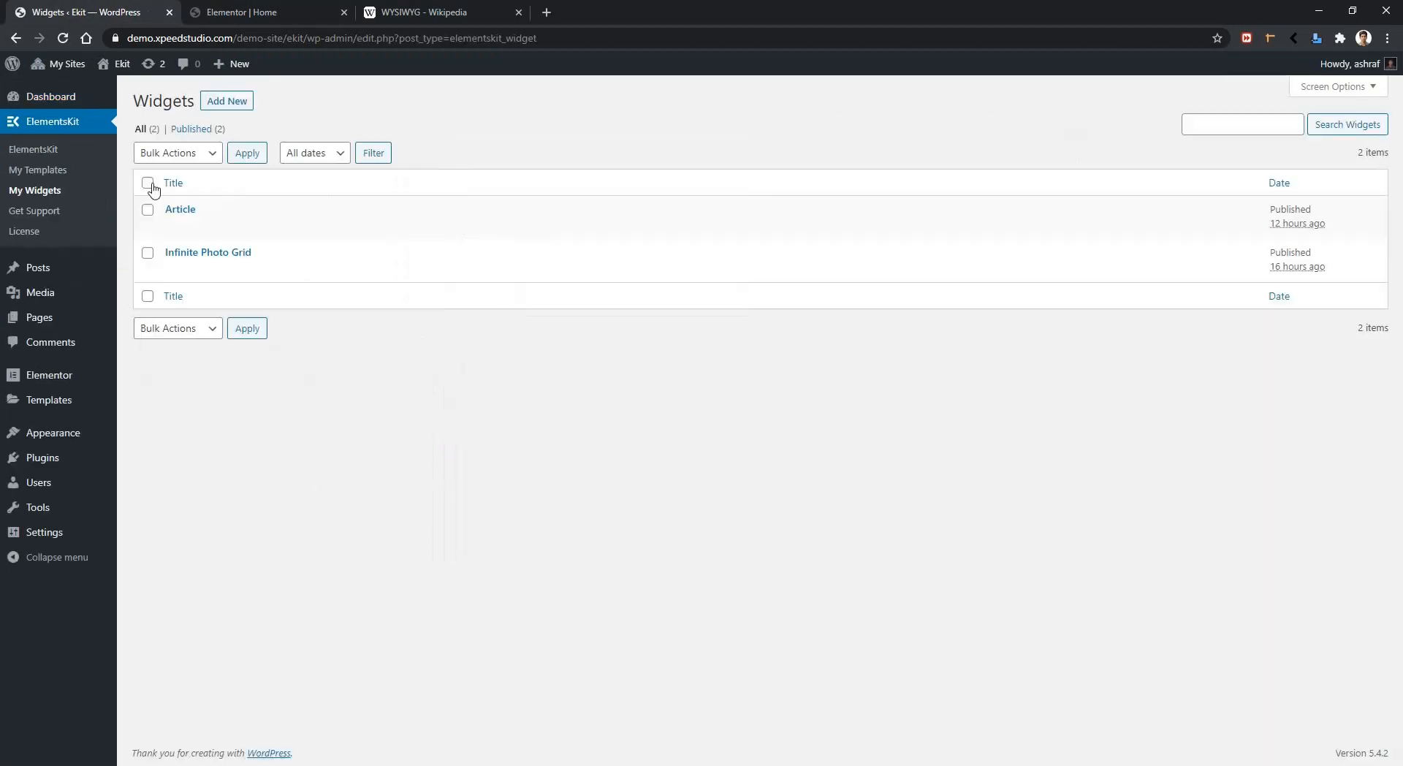
{"action": "left_click", "coordinate": [180, 209]}
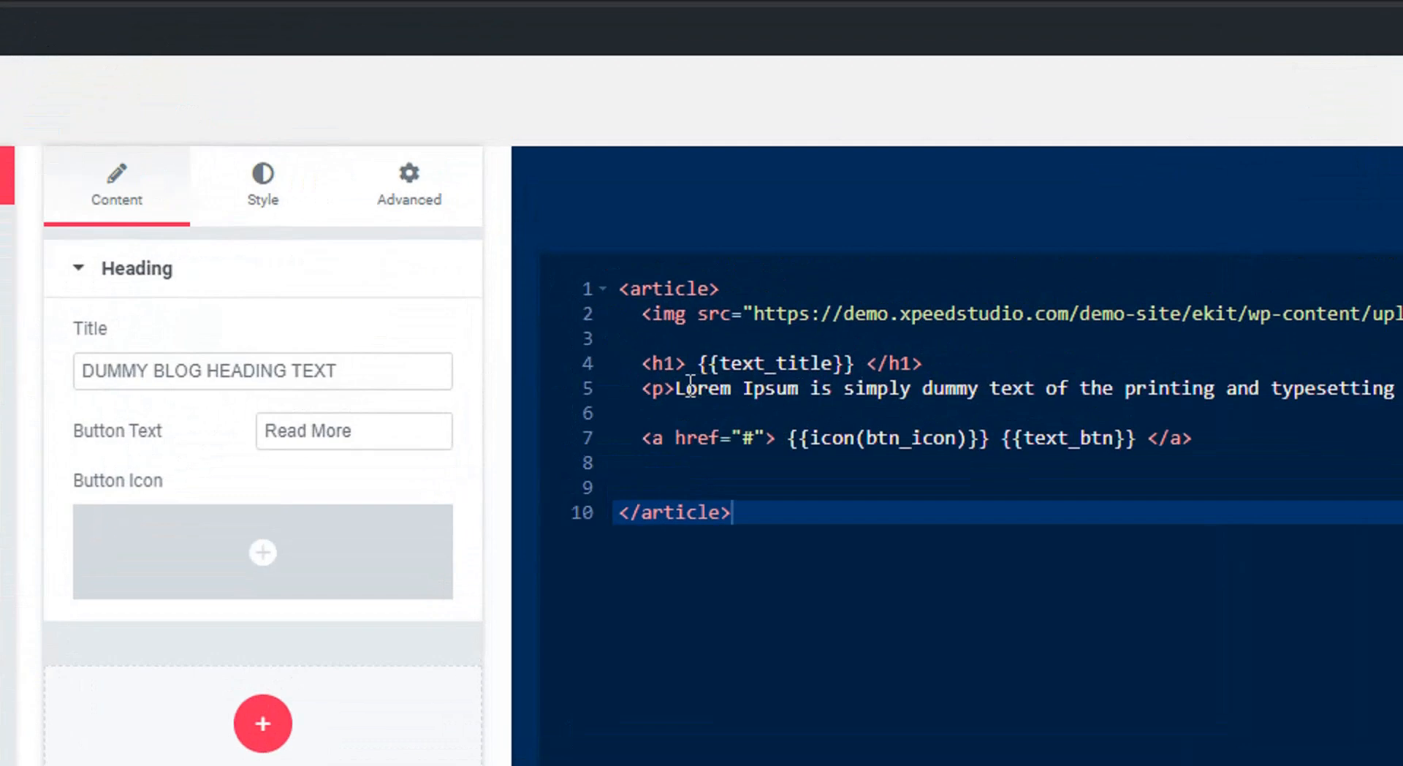
{"action": "left_click", "coordinate": [982, 388]}
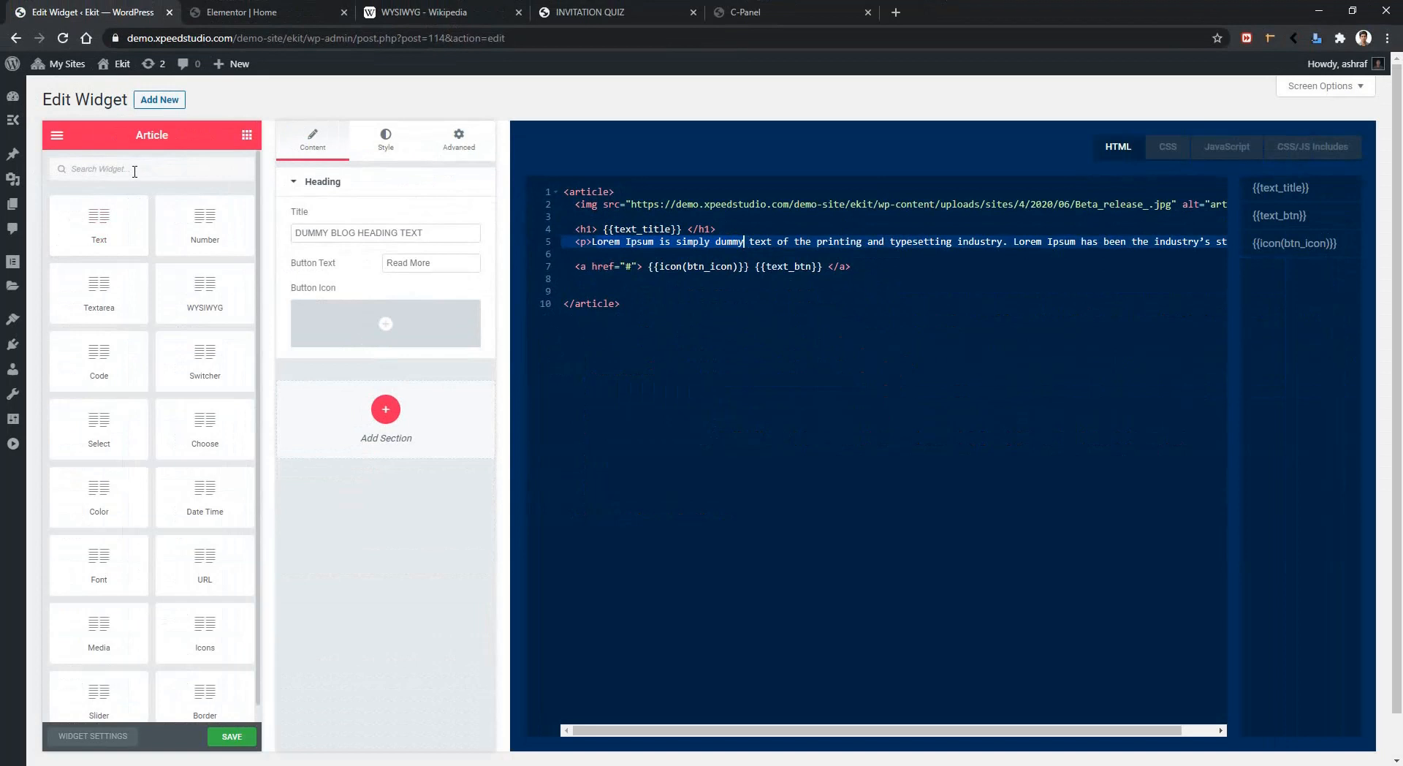
Find the WYSIWYG control by searching 'w' and add it to the widget in a new section
{"action": "type", "text": "w"}
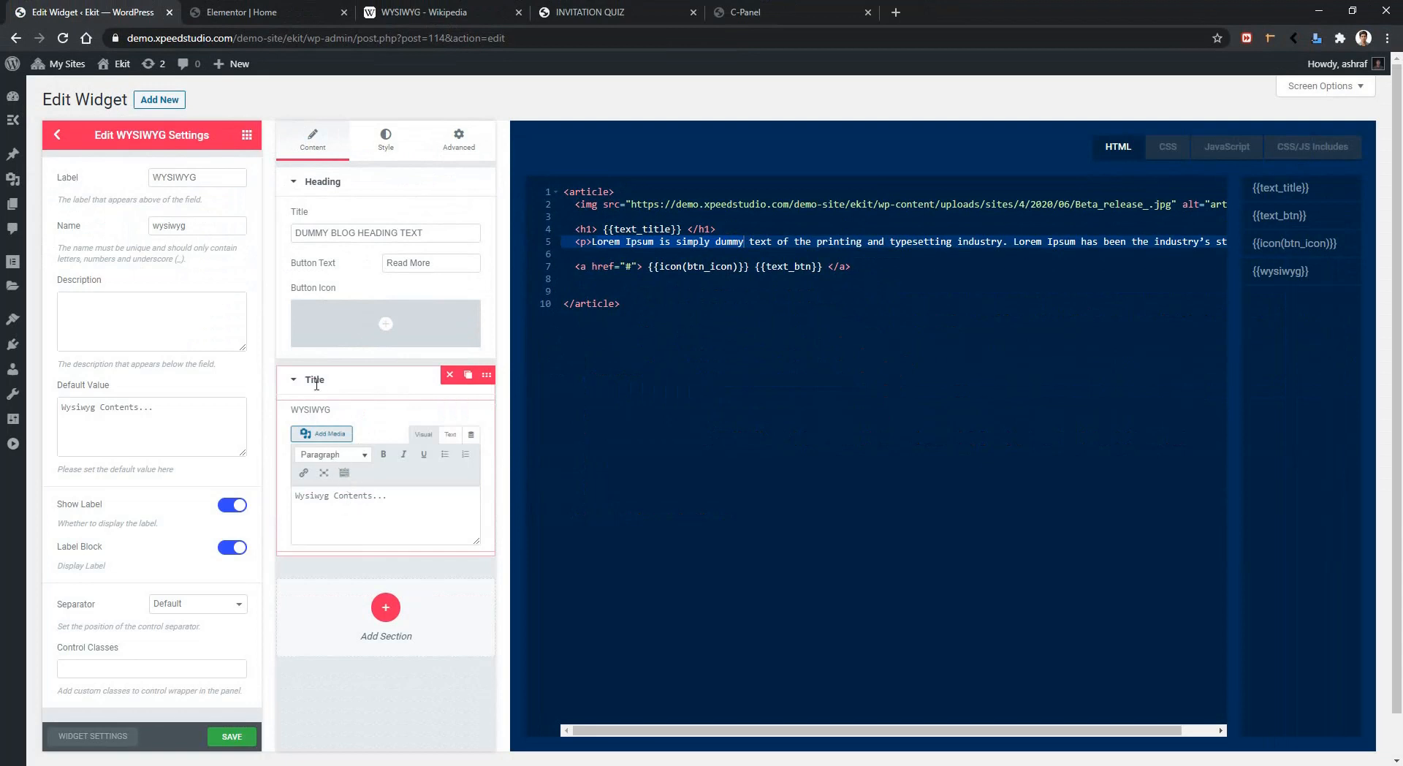
Title the section CONTENT BODY, label the control Body Content and name it article_body
{"action": "double_click", "coordinate": [312, 379]}
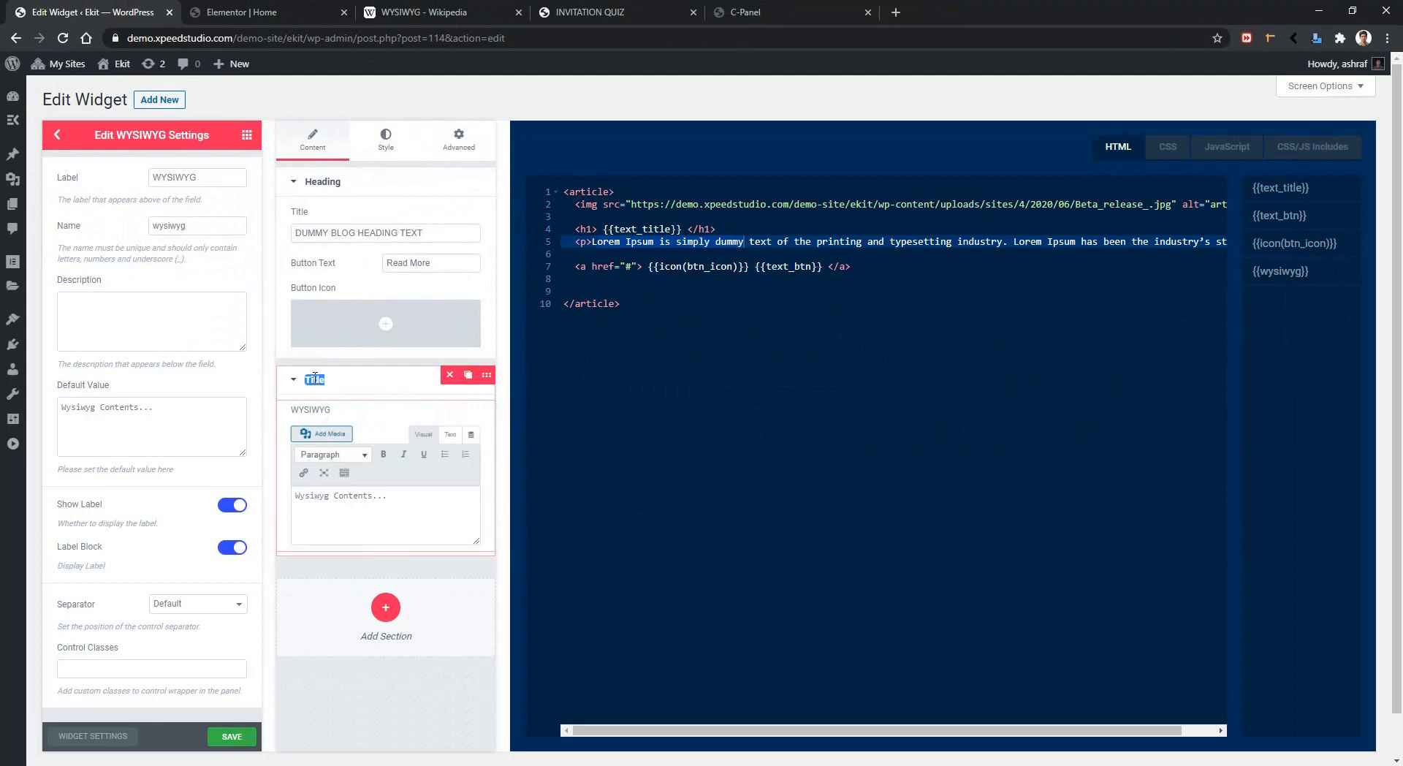
{"action": "type", "text": "CONTENT BODY"}
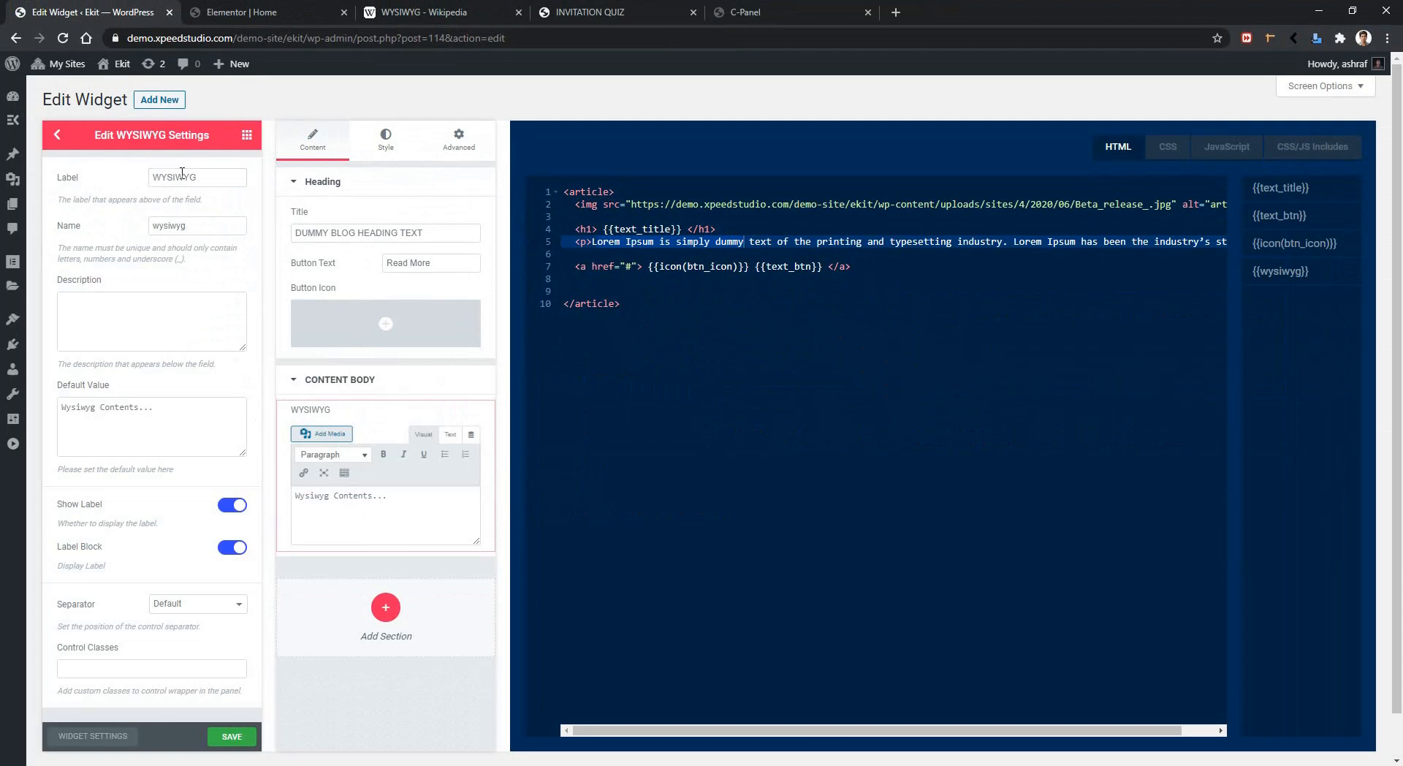
{"action": "type", "text": "B"}
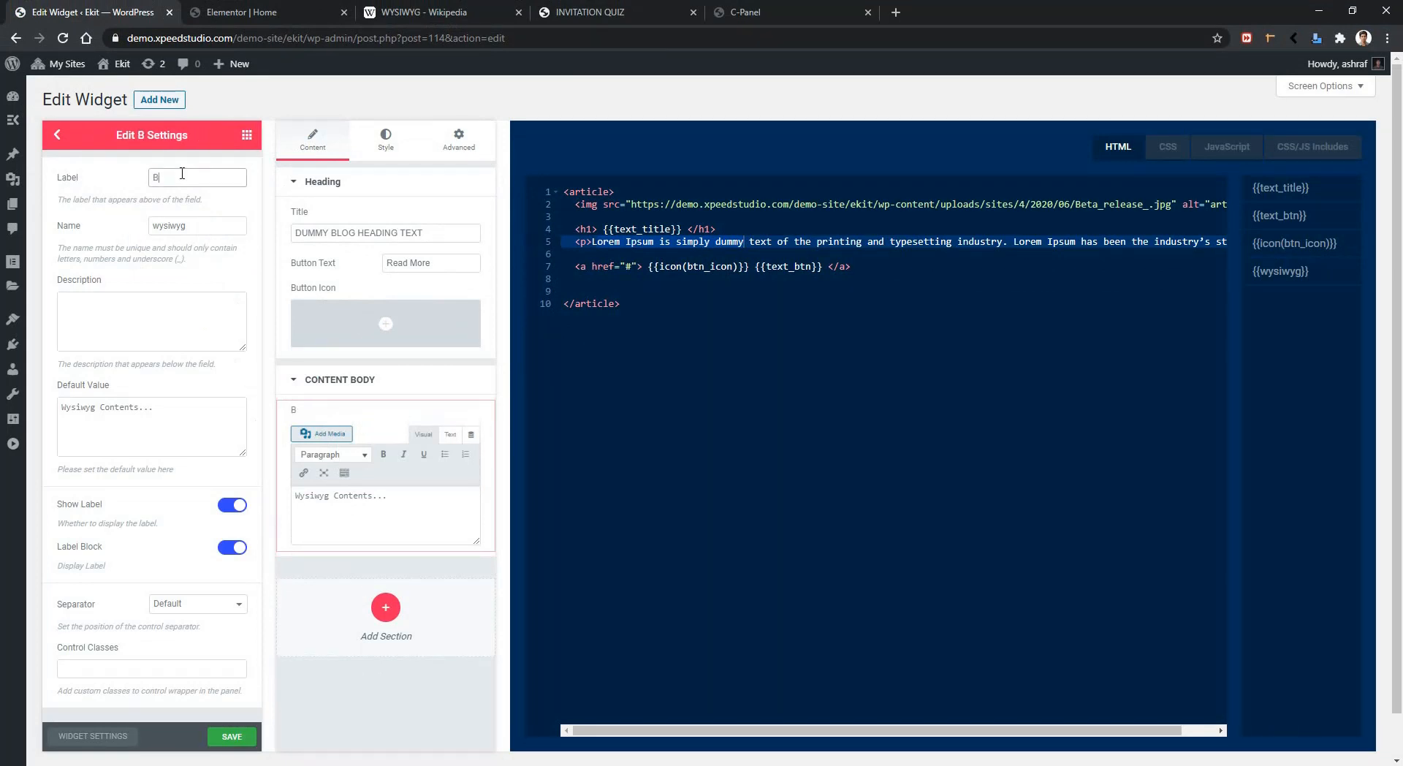
{"action": "type", "text": "ody Content"}
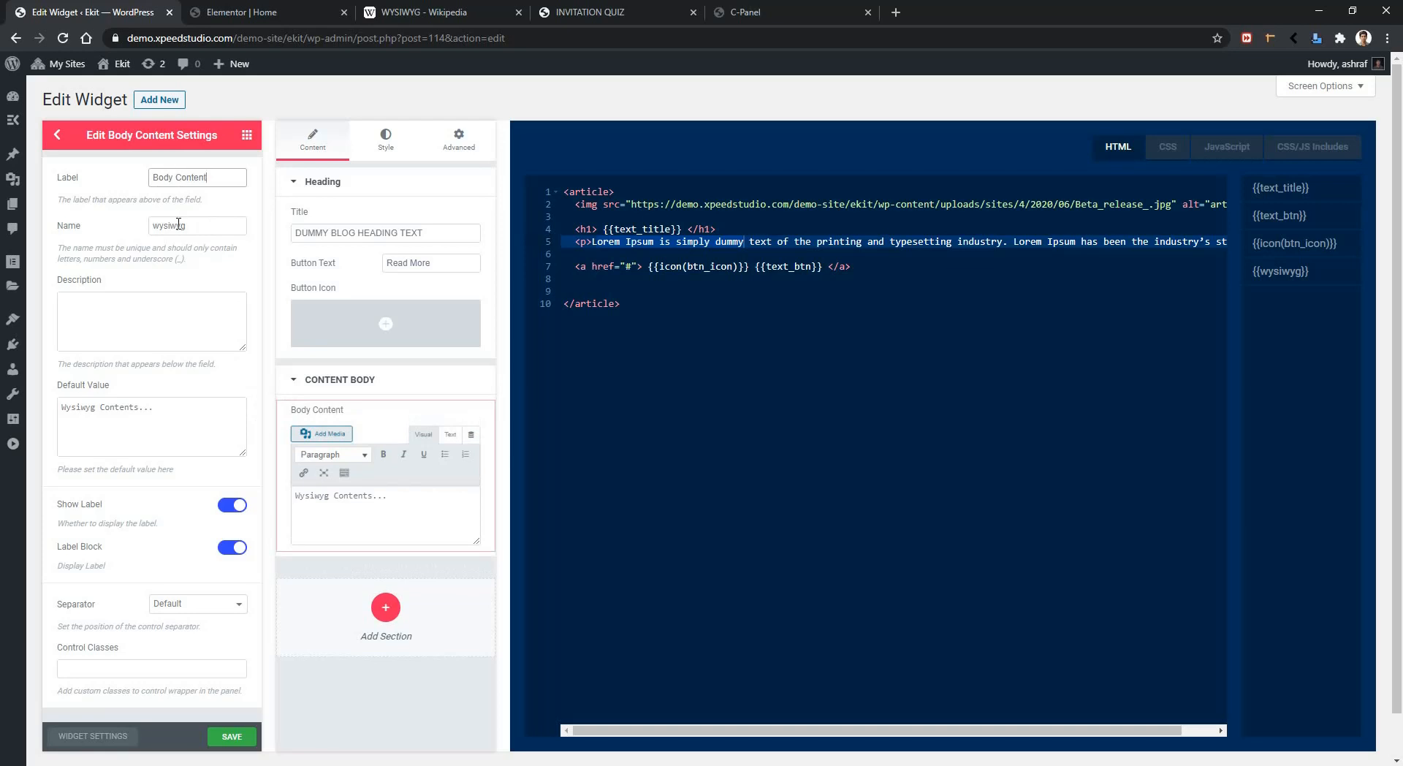
{"action": "type", "text": "article_body"}
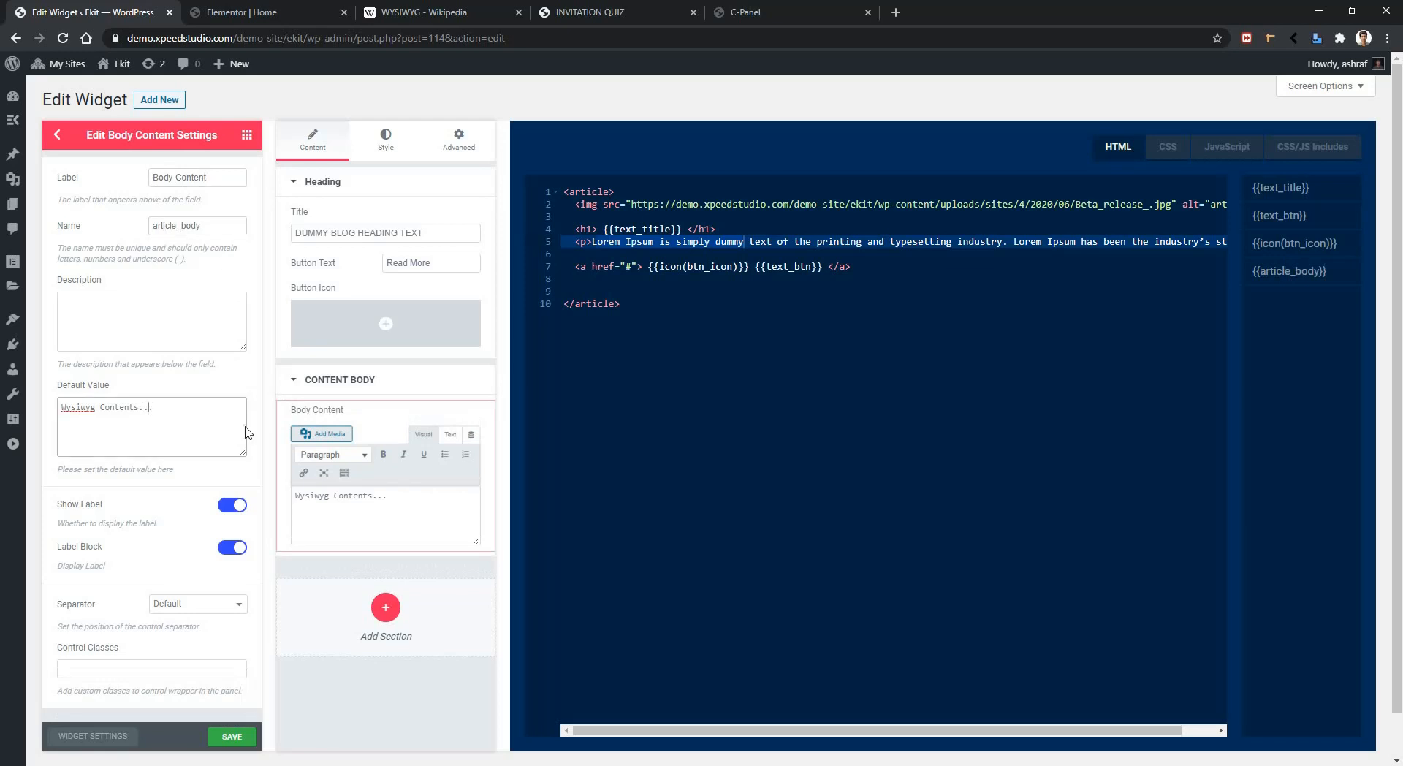
Make the Lorem Ipsum paragraph the Body Content control's default value
{"action": "left_click", "coordinate": [953, 253]}
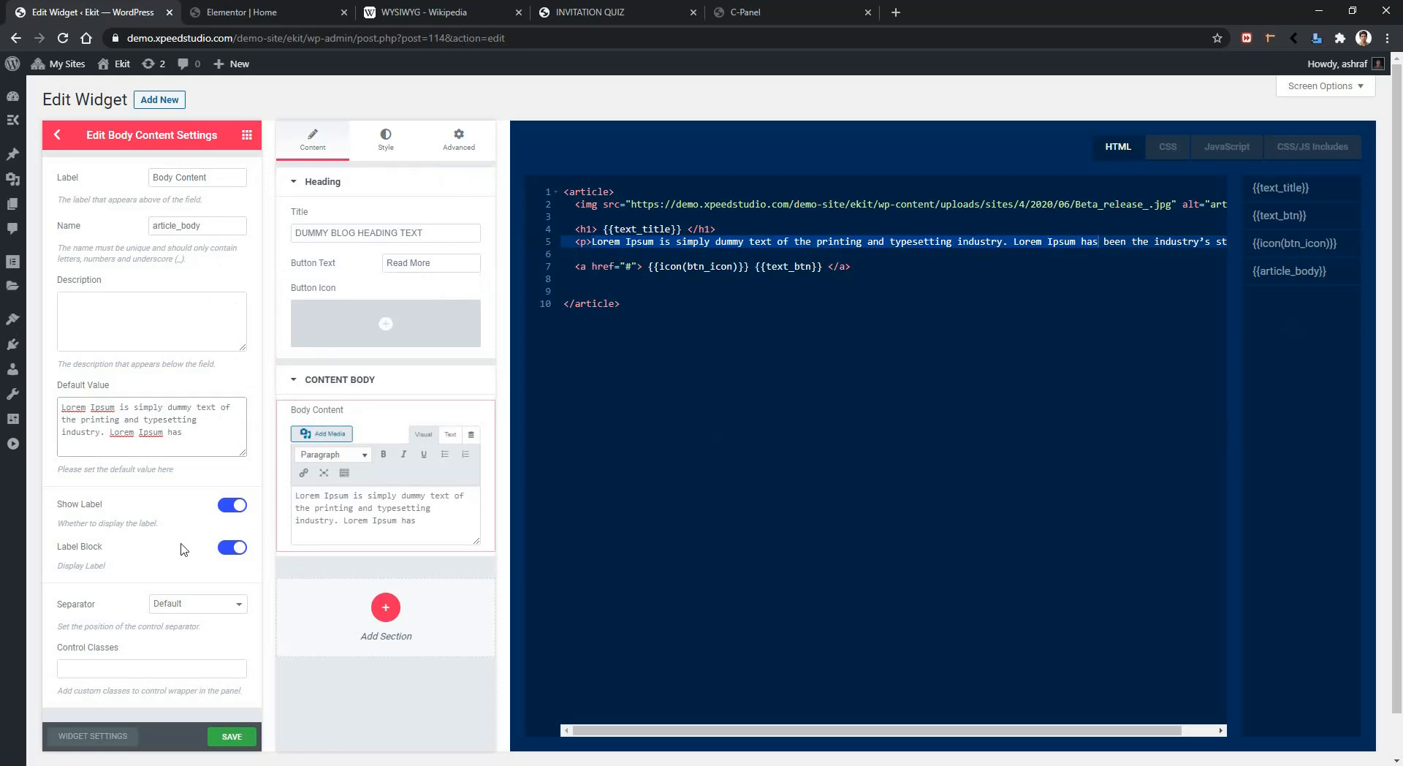
{"action": "mouse_move", "coordinate": [180, 589]}
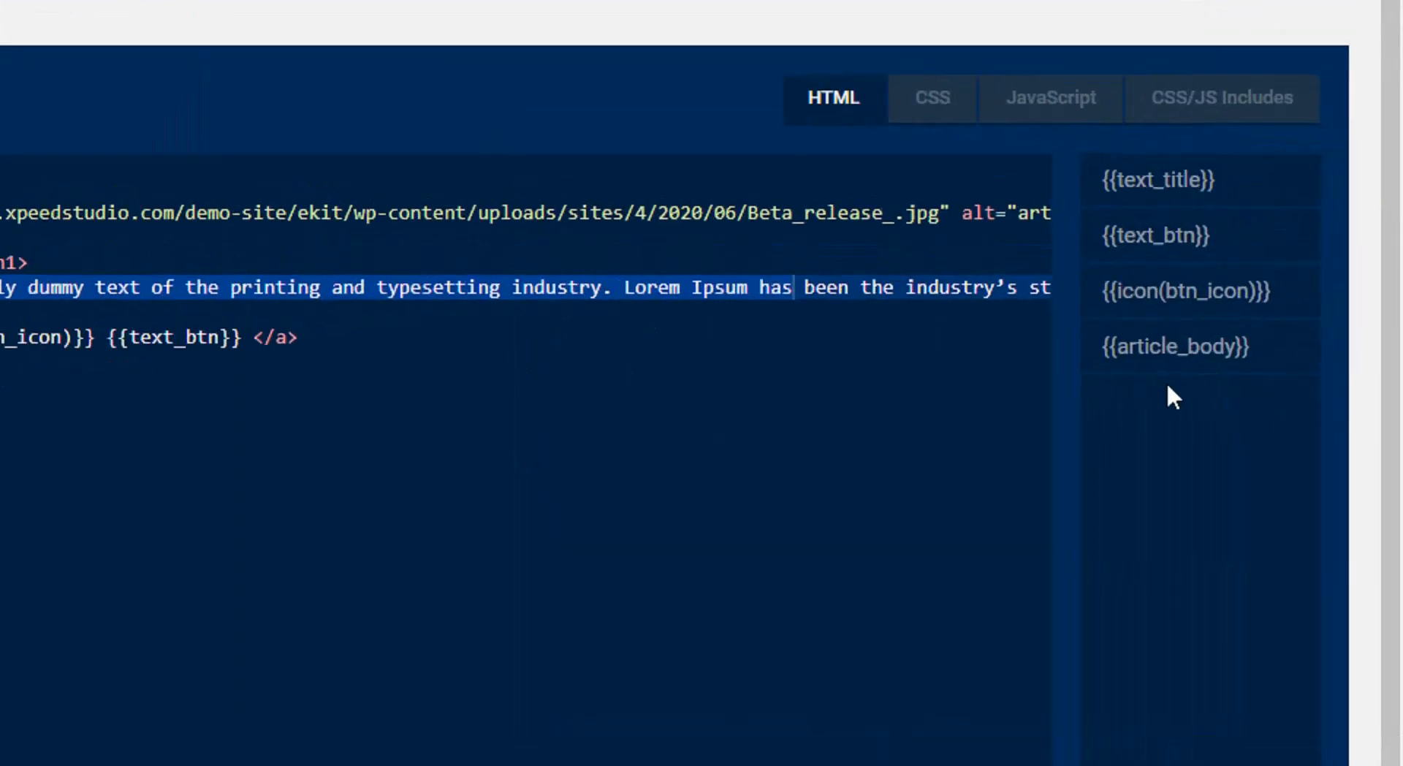
{"action": "mouse_move", "coordinate": [1172, 349]}
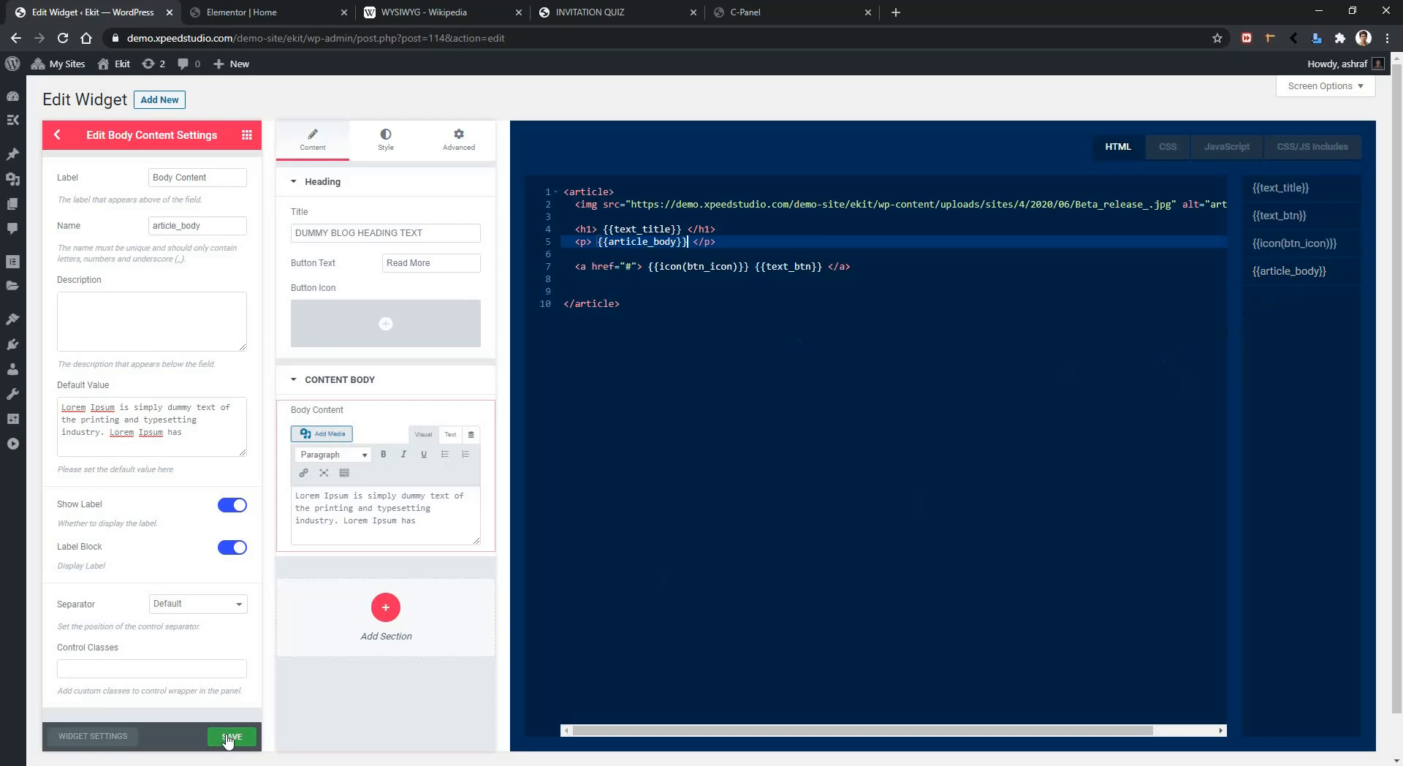
Save the widget with {{article_body}} replacing the static paragraph in the template
{"action": "left_click", "coordinate": [231, 736]}
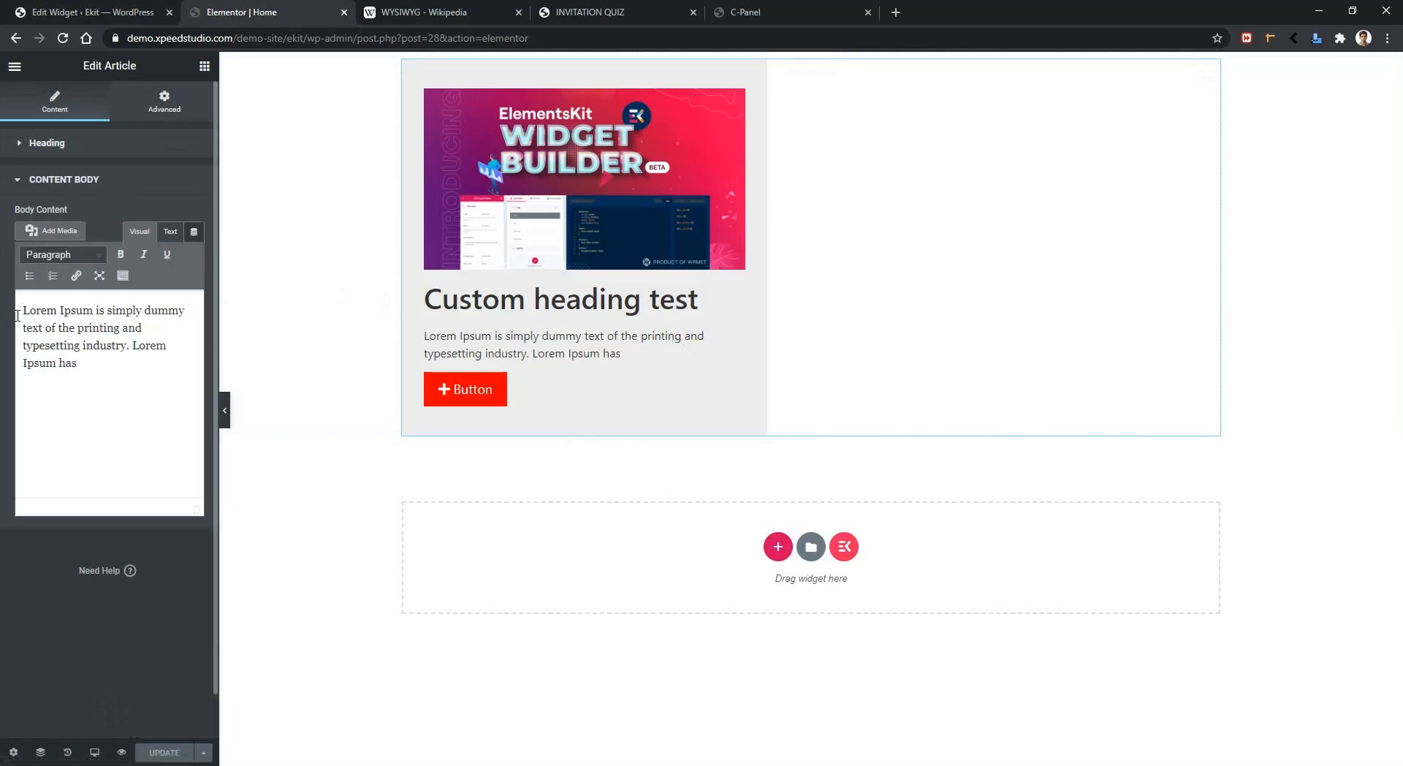
Repeat the Lorem Ipsum text several times in Body Content and check the widget's paragraph
{"action": "left_click_drag", "start_coordinate": [22, 345], "coordinate": [77, 363]}
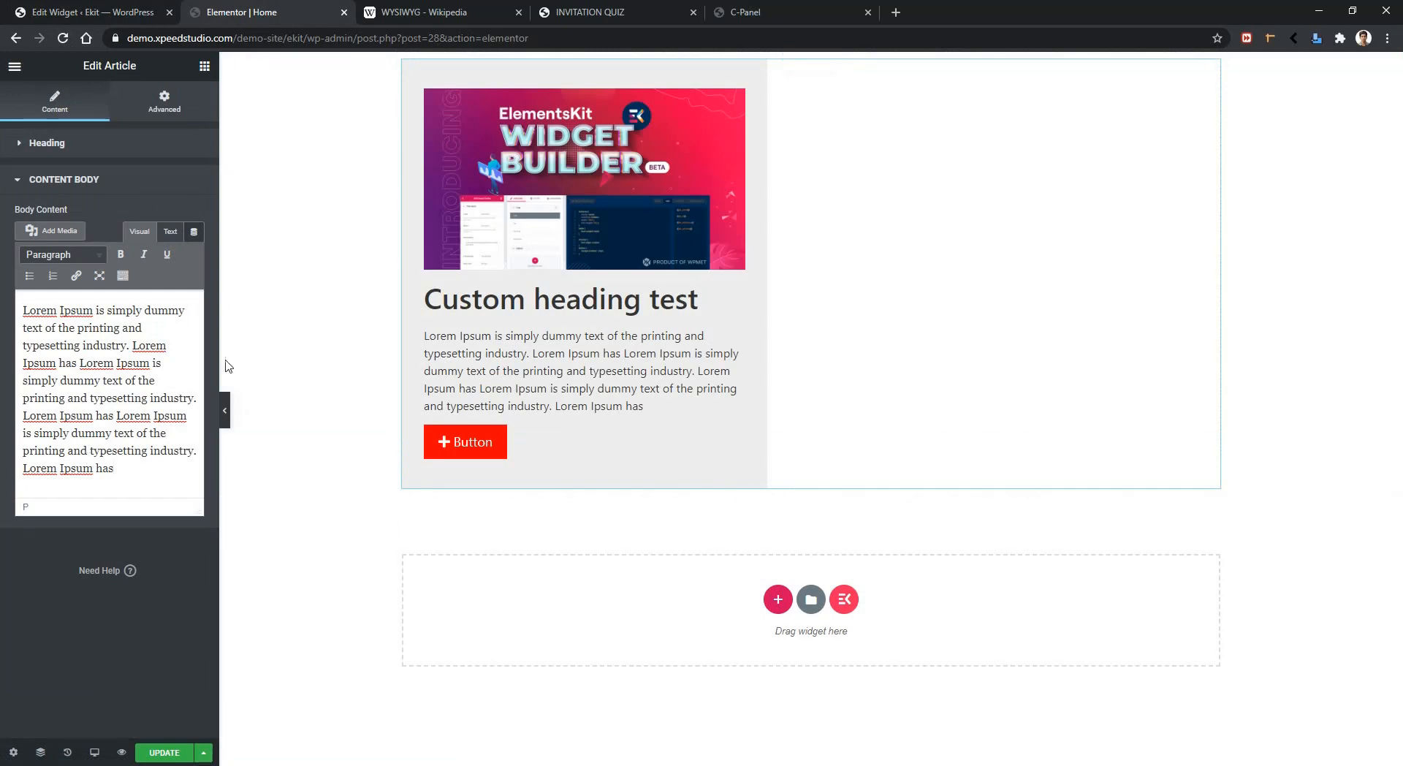
{"action": "left_click", "coordinate": [553, 342]}
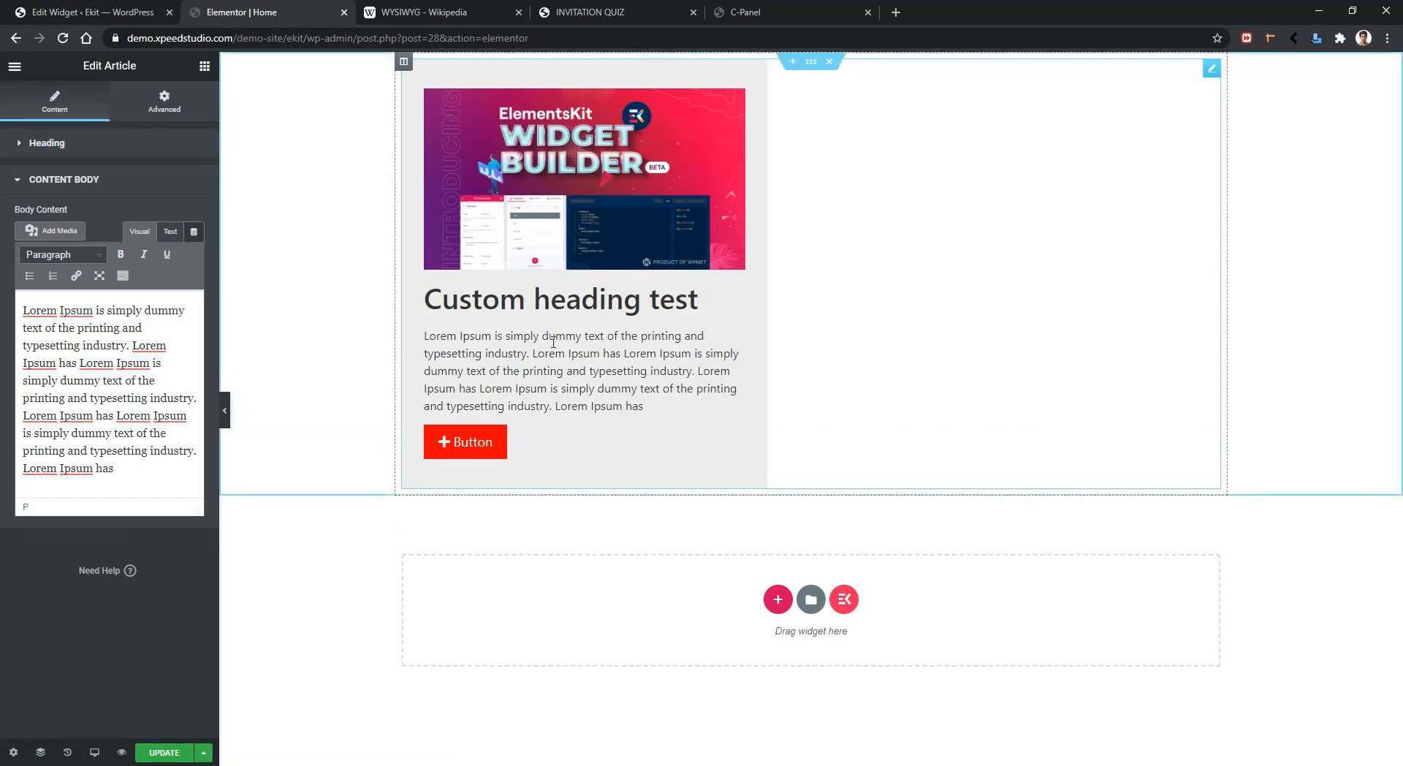